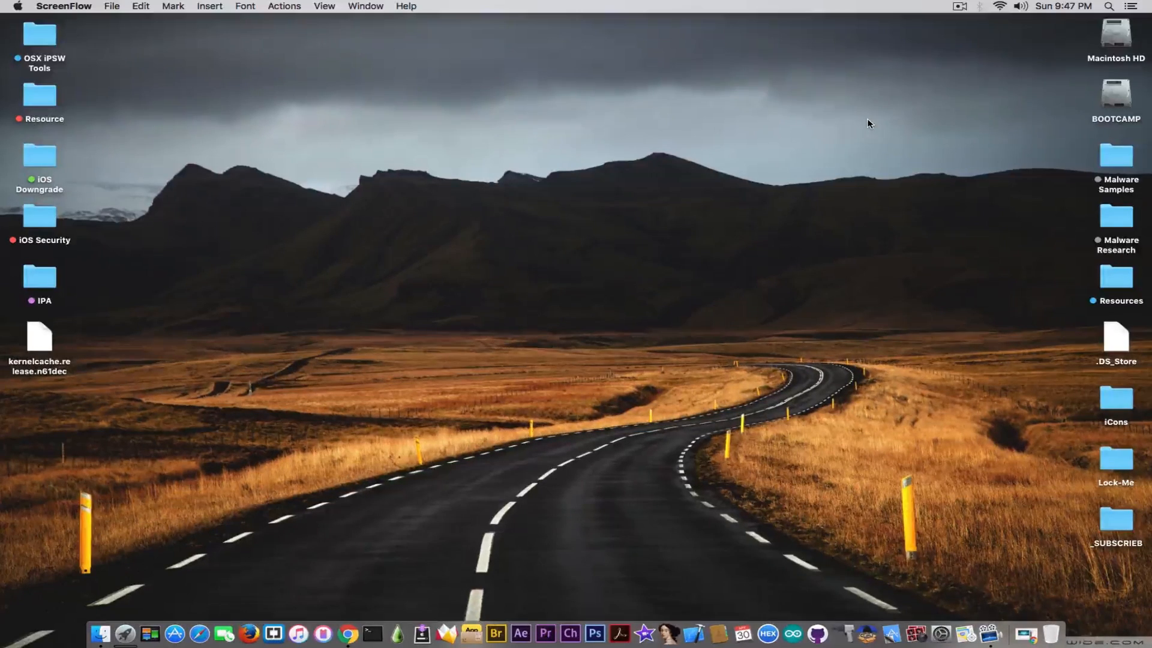
mouse_move(324, 638)
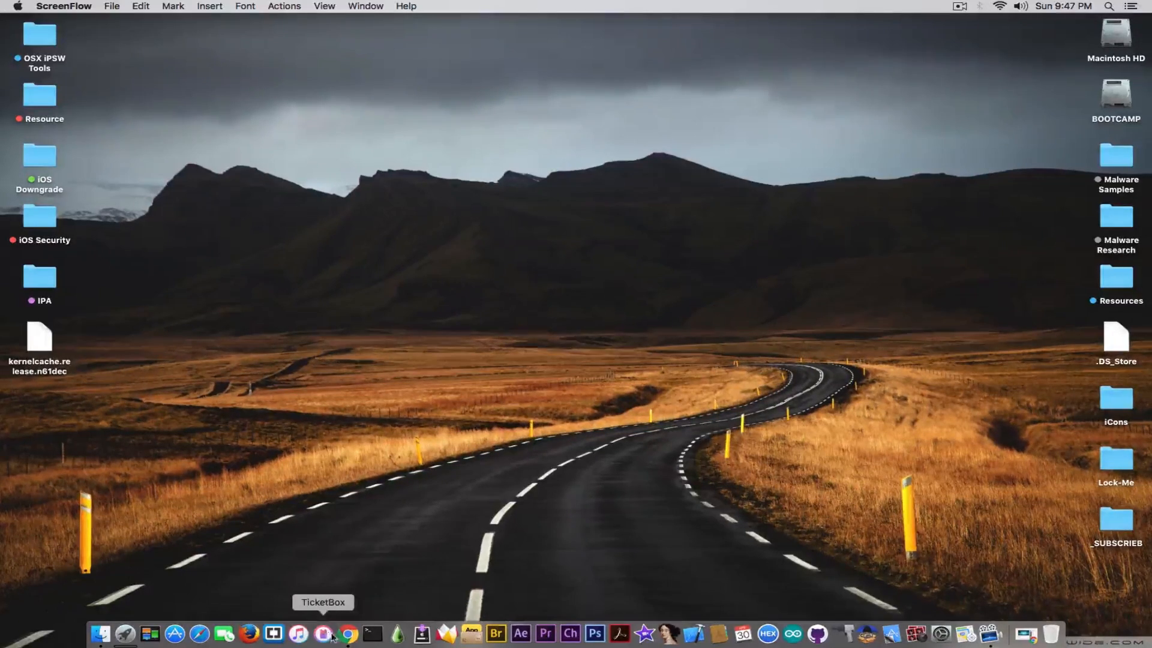
- Bring Chrome forward on the iOS 10.3 Jailbreak STATUS video, then switch to the Weibo post
click(347, 633)
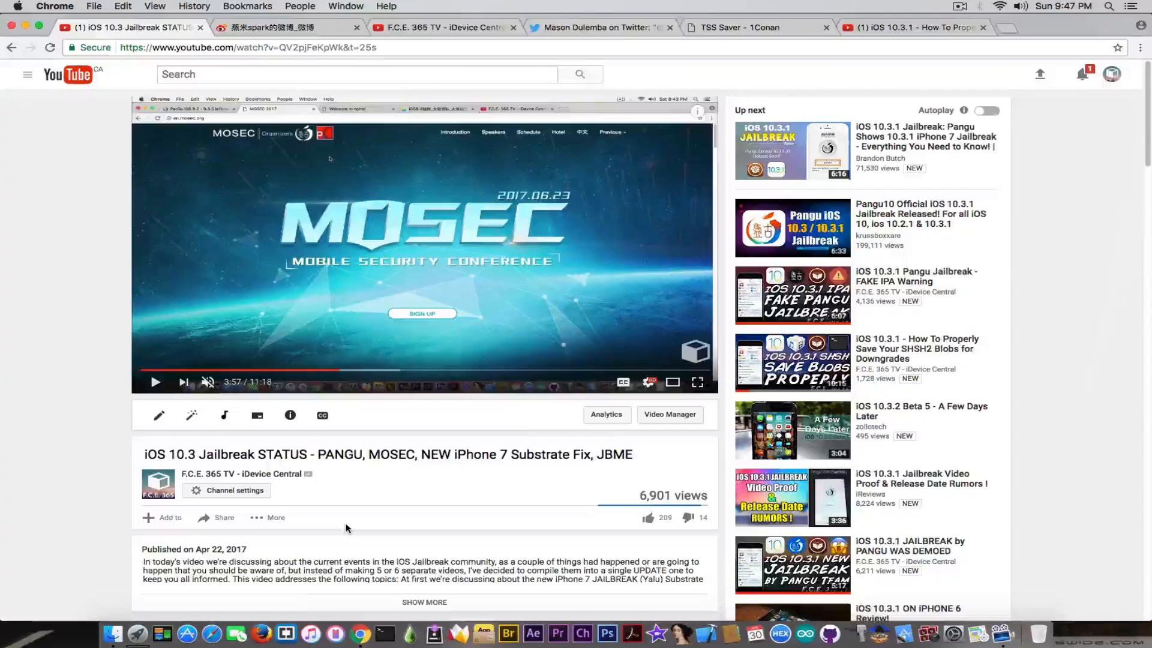
mouse_move(297, 532)
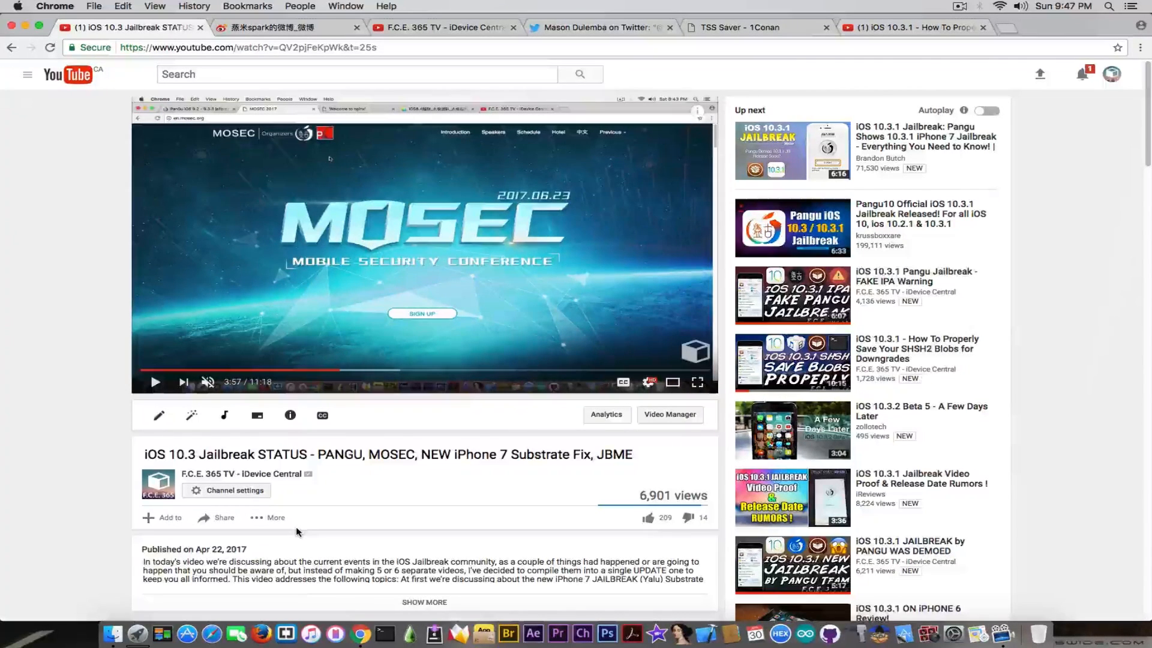
mouse_move(251, 328)
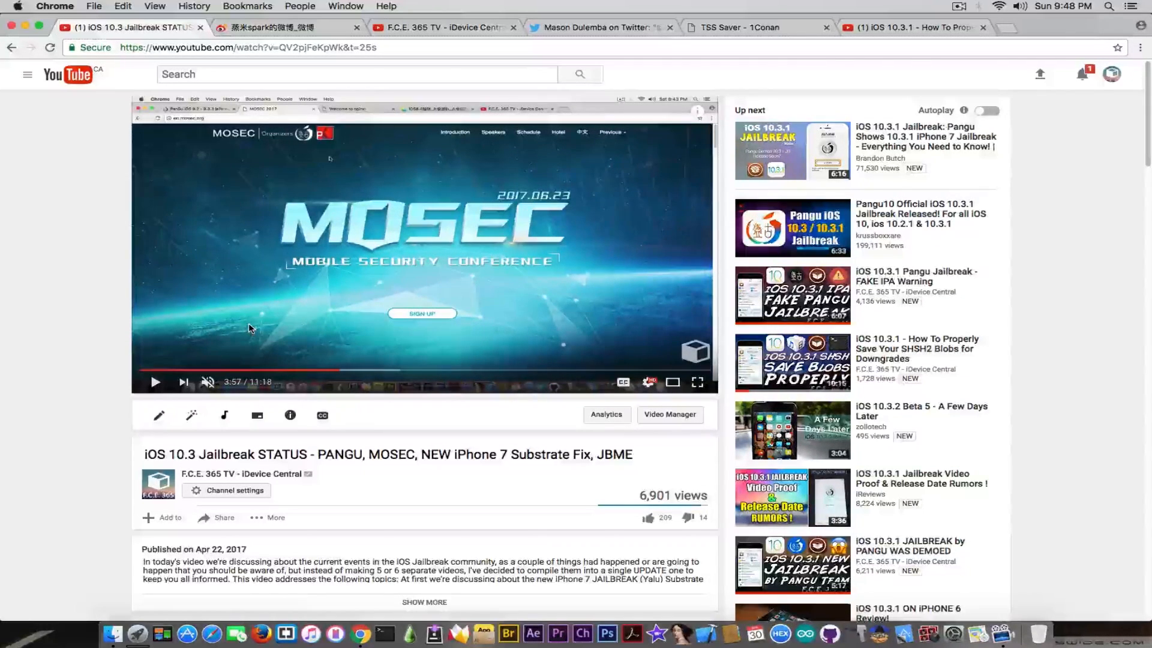
click(280, 28)
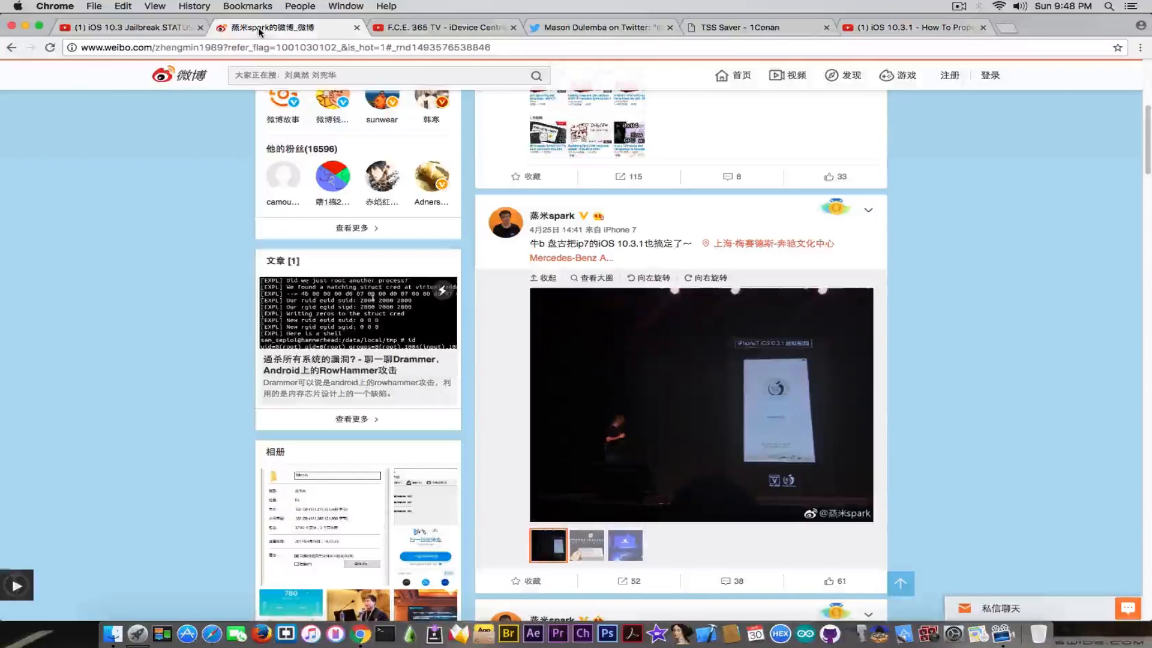
mouse_move(617, 456)
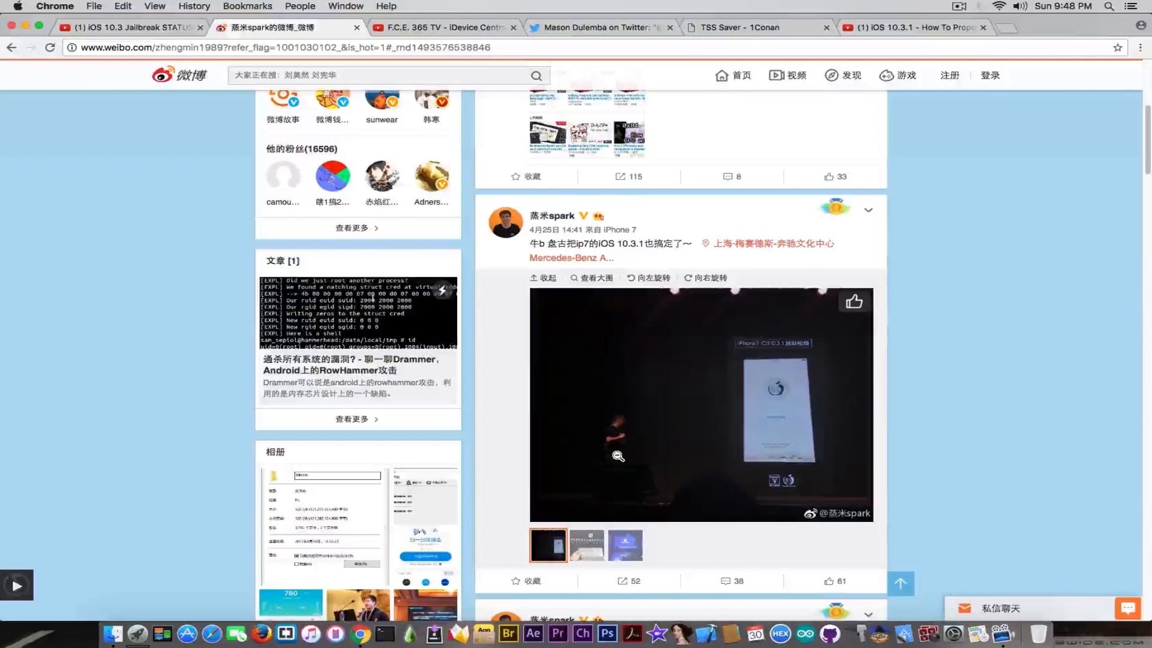
click(587, 545)
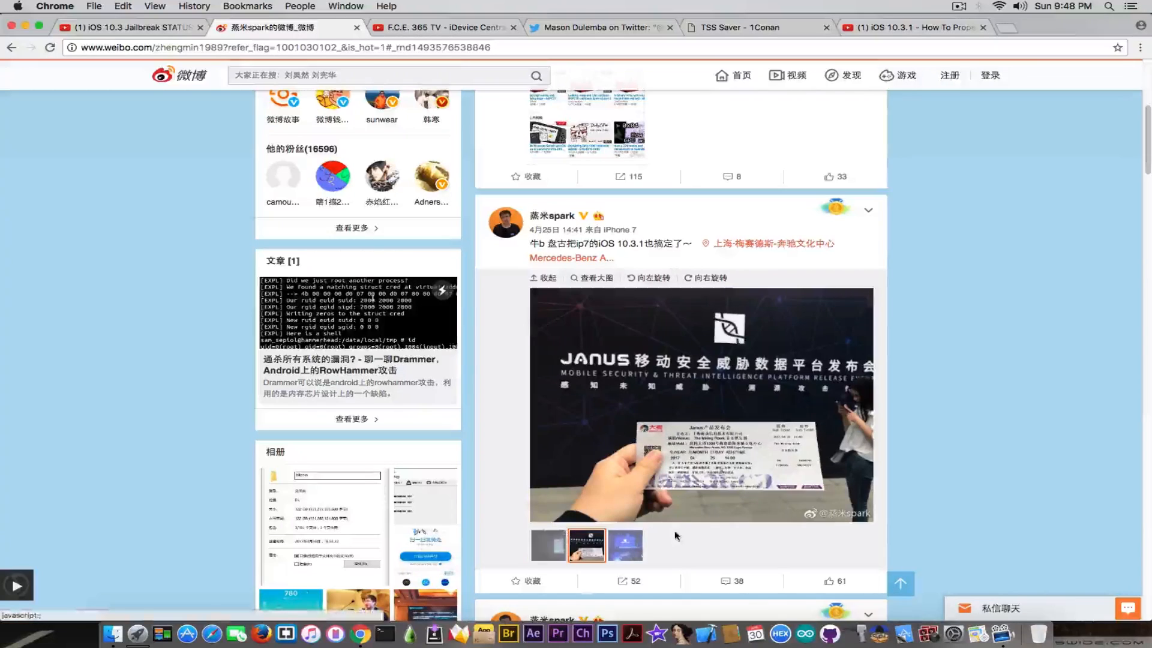
click(626, 546)
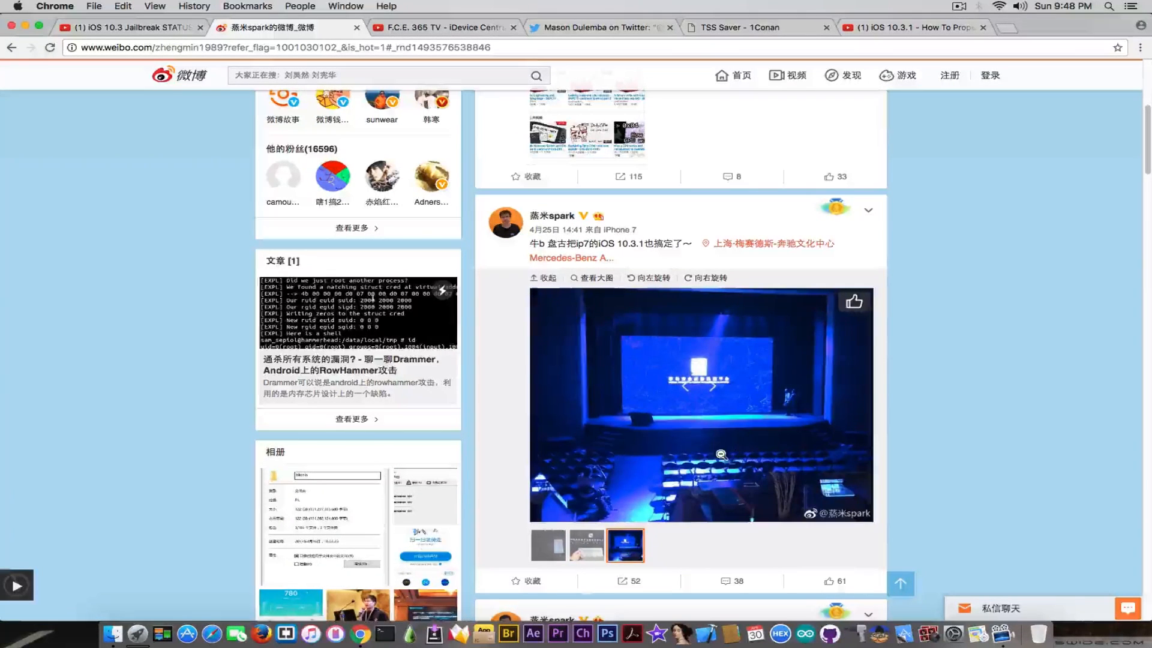
click(547, 546)
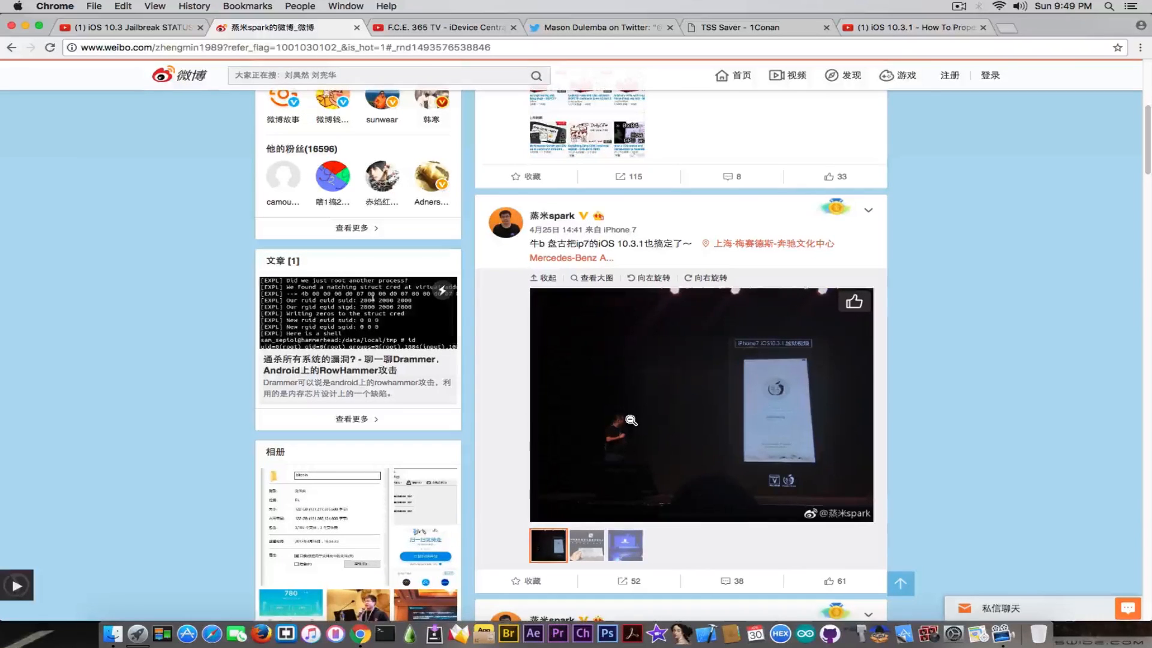
mouse_move(726, 361)
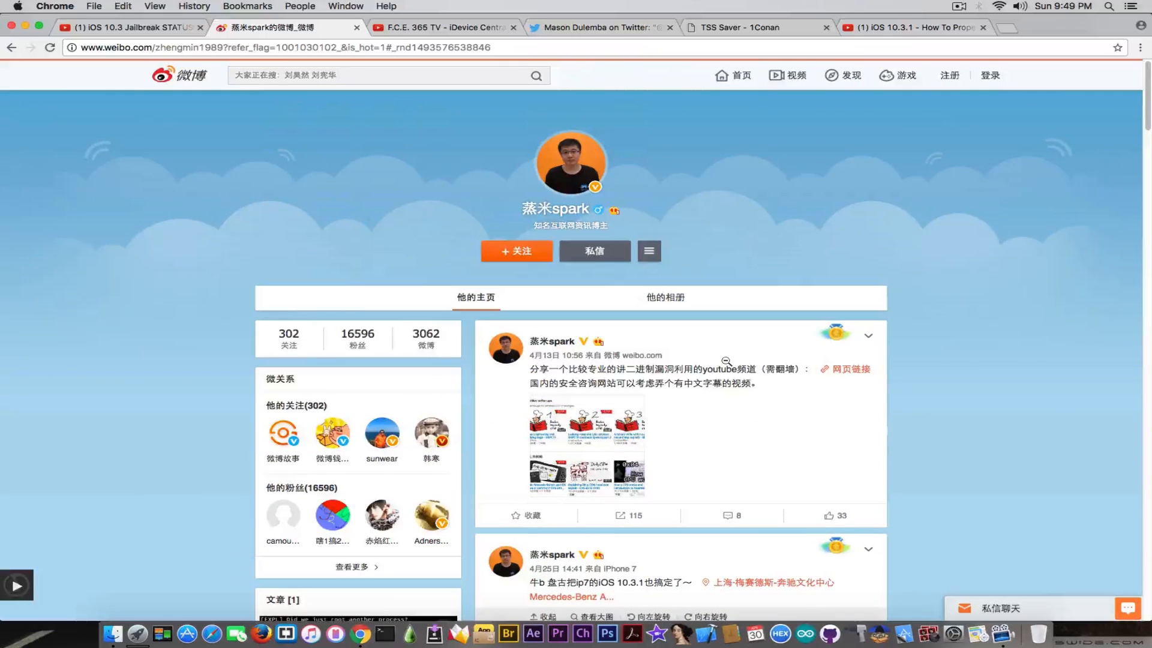
- Scroll through the Weibo profile, then switch to the F.C.E. 365 TV YouTube channel
scroll(down, 3)
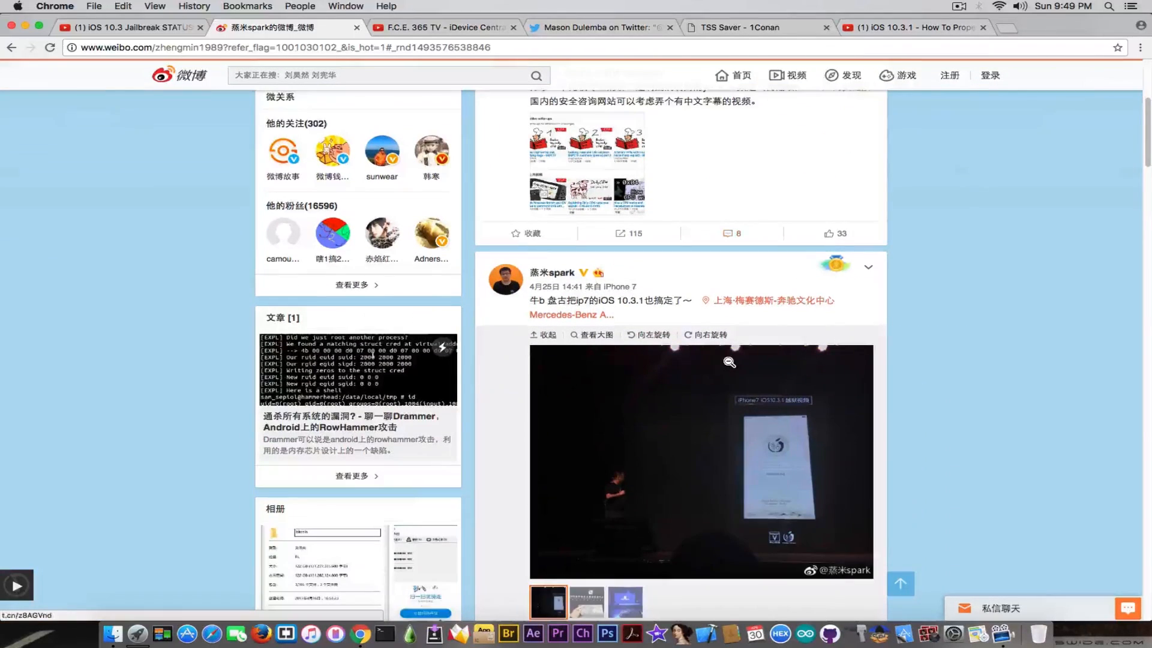
scroll(down, 3)
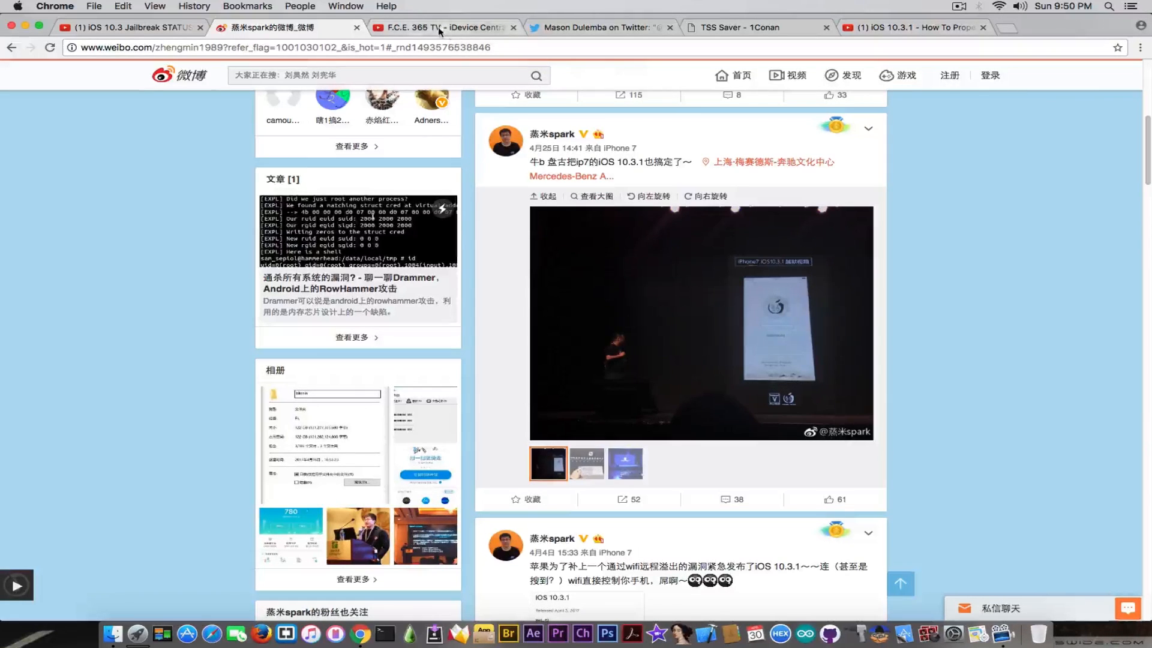
click(441, 27)
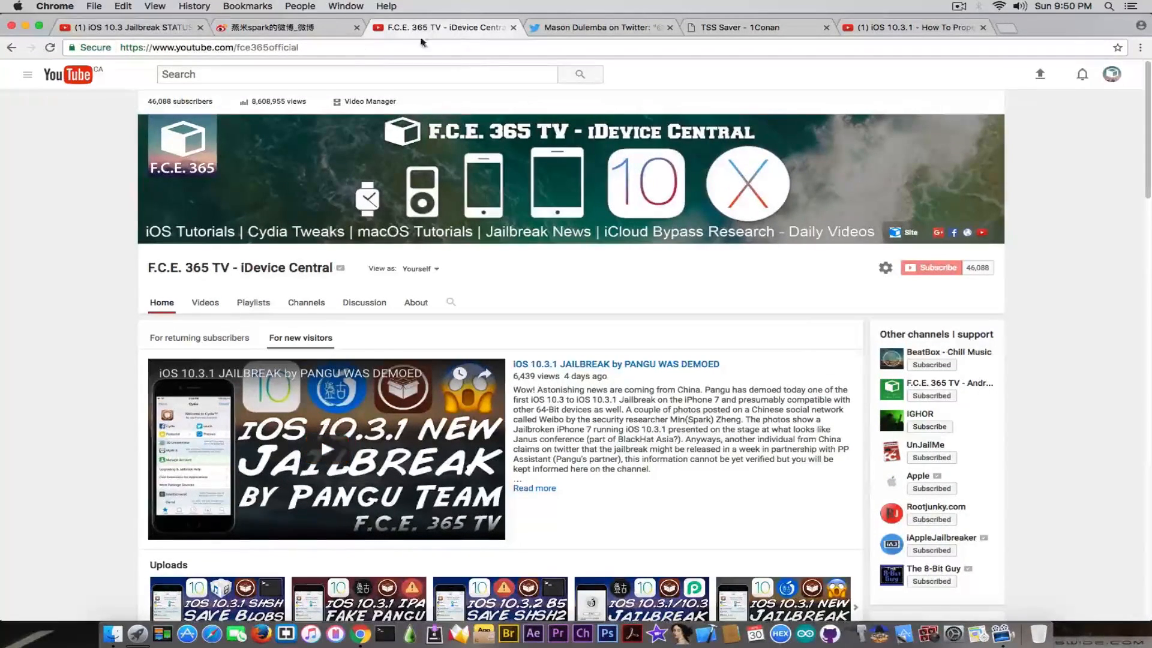
- Browse the F.C.E. 365 TV channel's recent jailbreak uploads, then return to the Weibo post
click(286, 27)
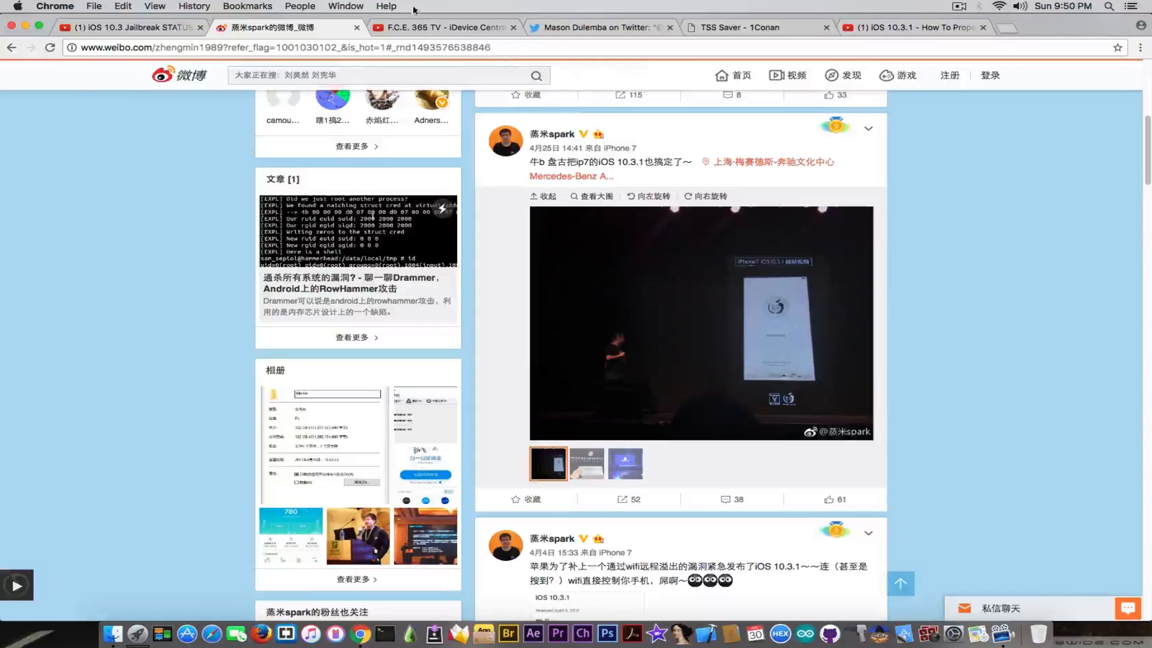
click(447, 27)
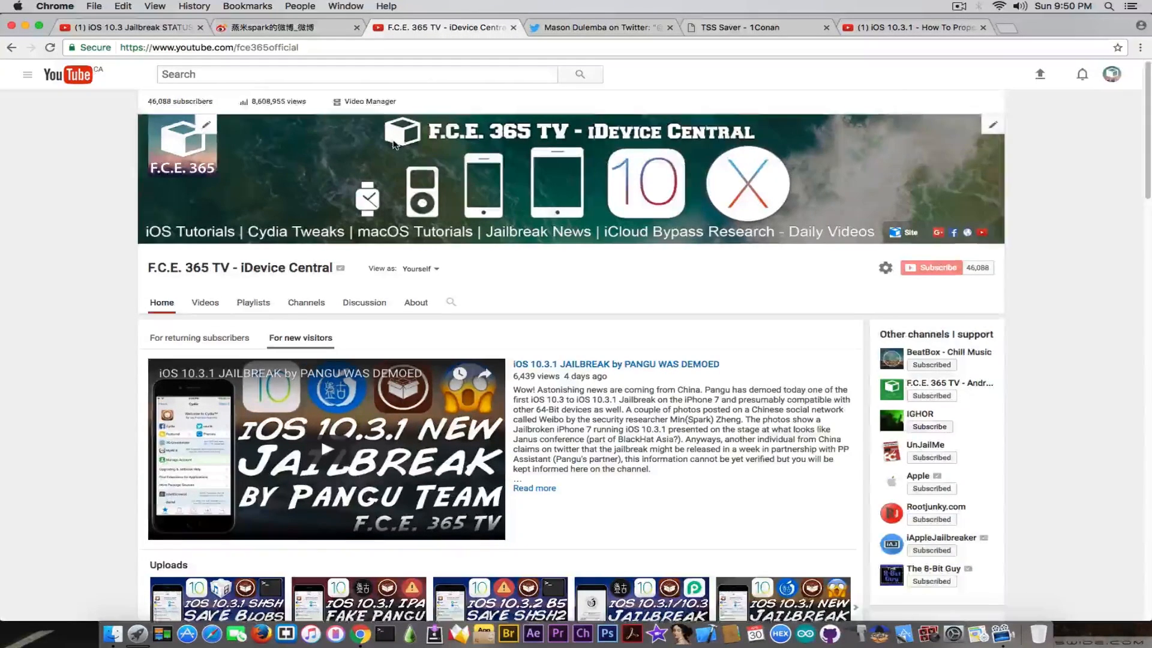
scroll(down, 3)
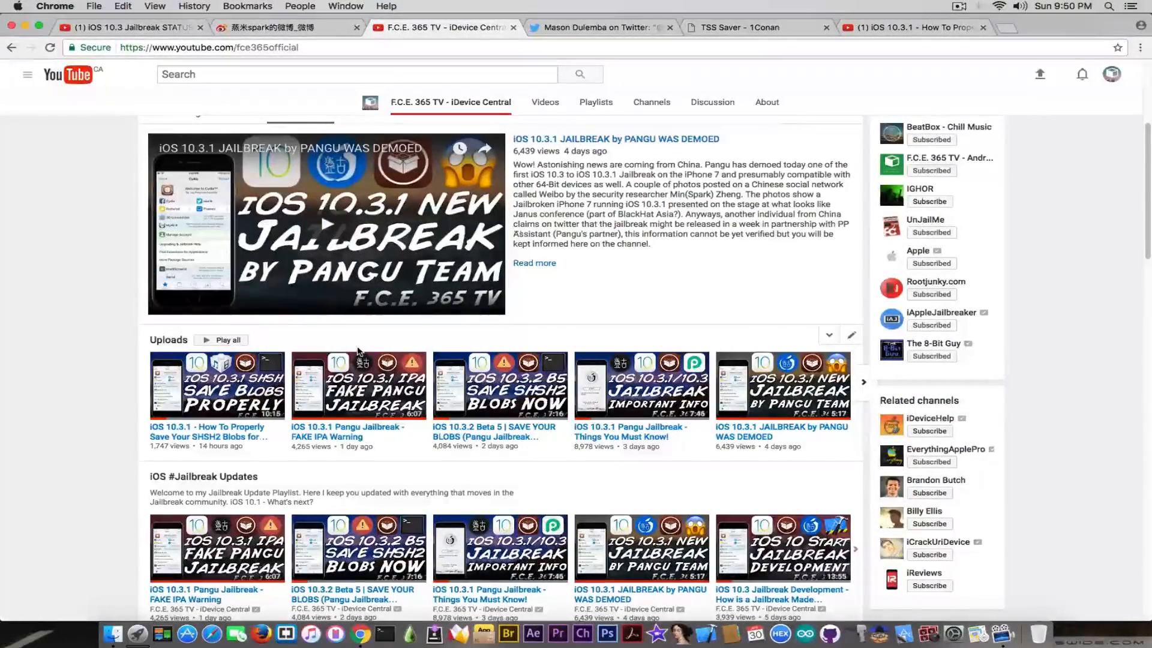
mouse_move(338, 438)
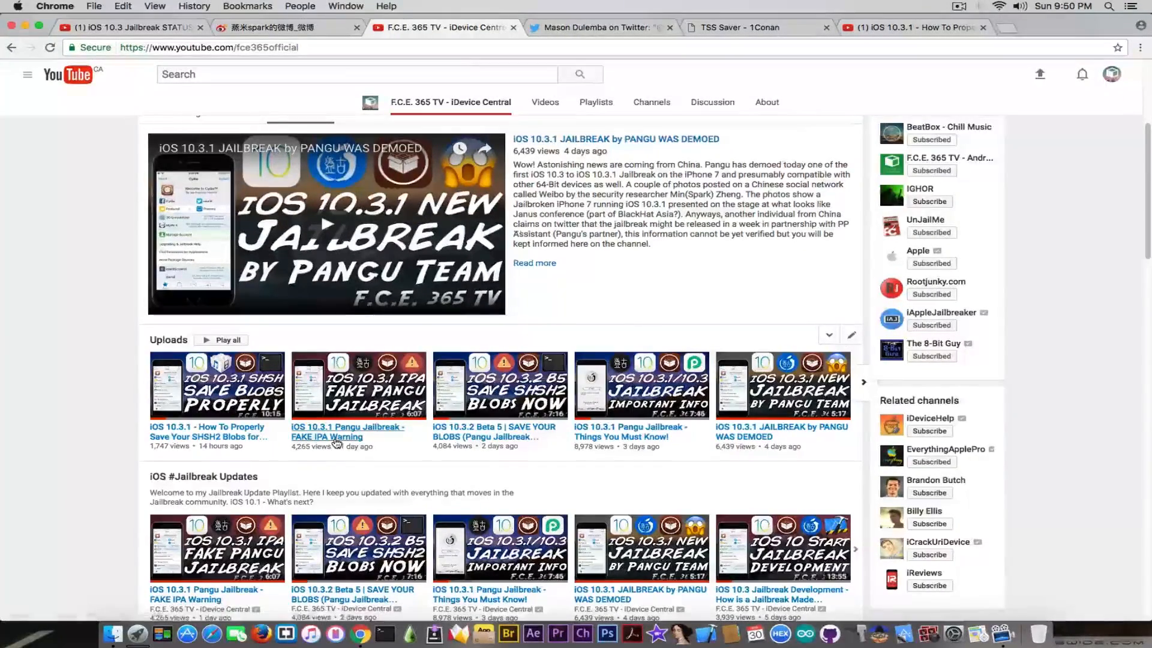
mouse_move(336, 443)
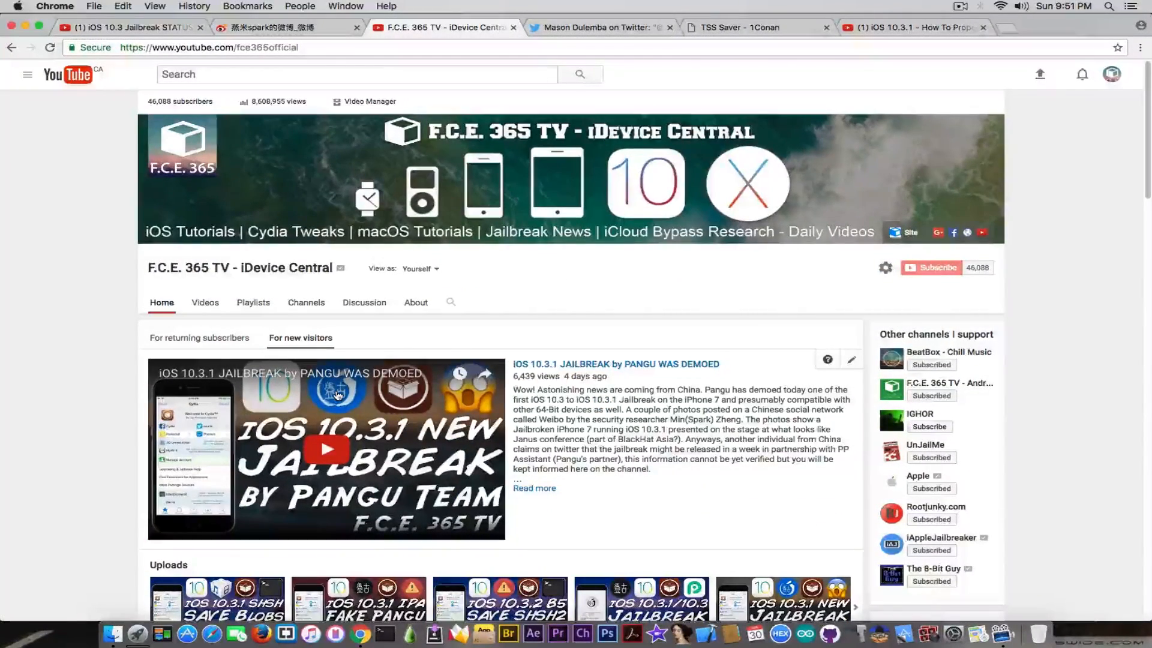
click(286, 27)
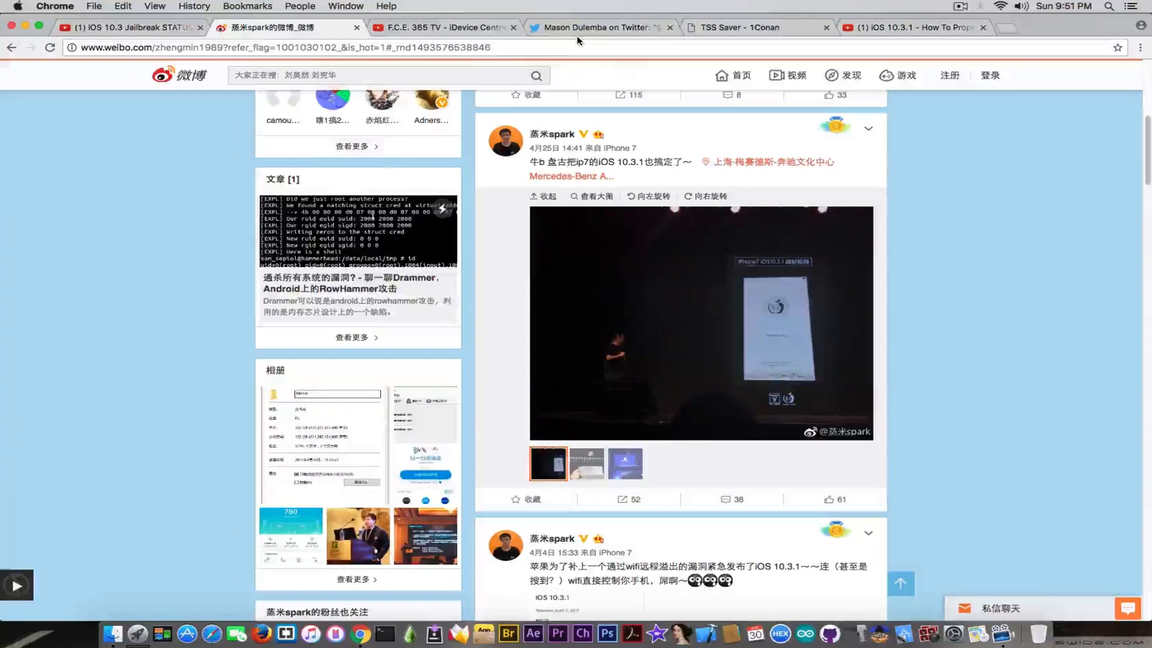
- View Mason Dulemba's tweet about fake leaked Pangu IPAs, then return to the Weibo post
click(601, 28)
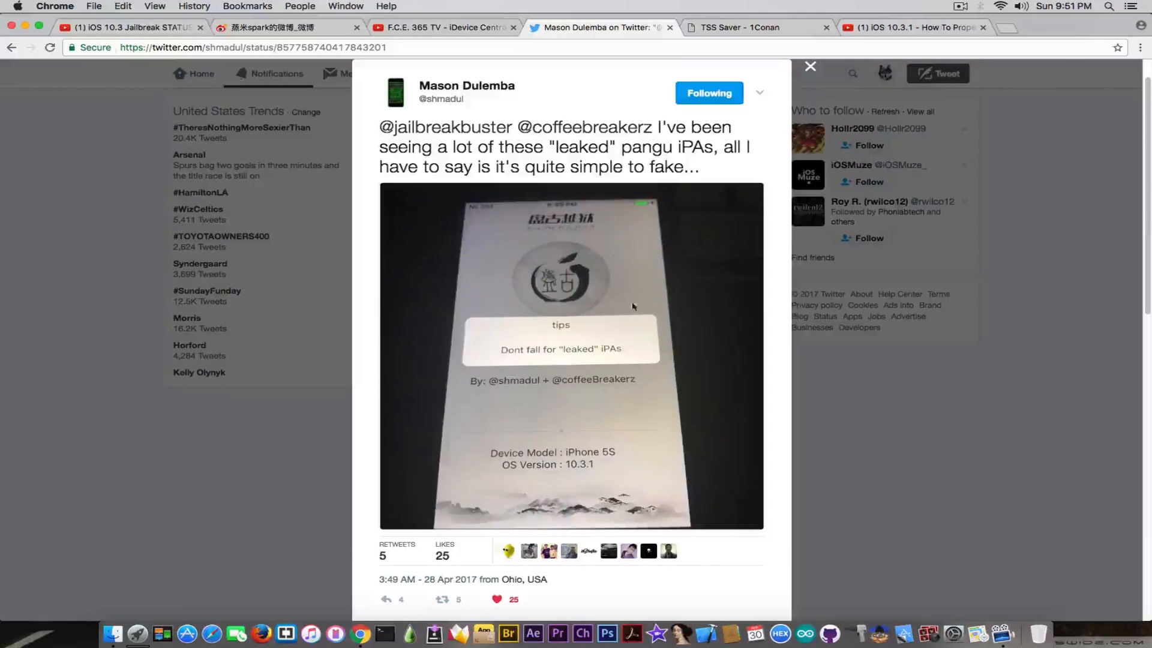
mouse_move(1059, 326)
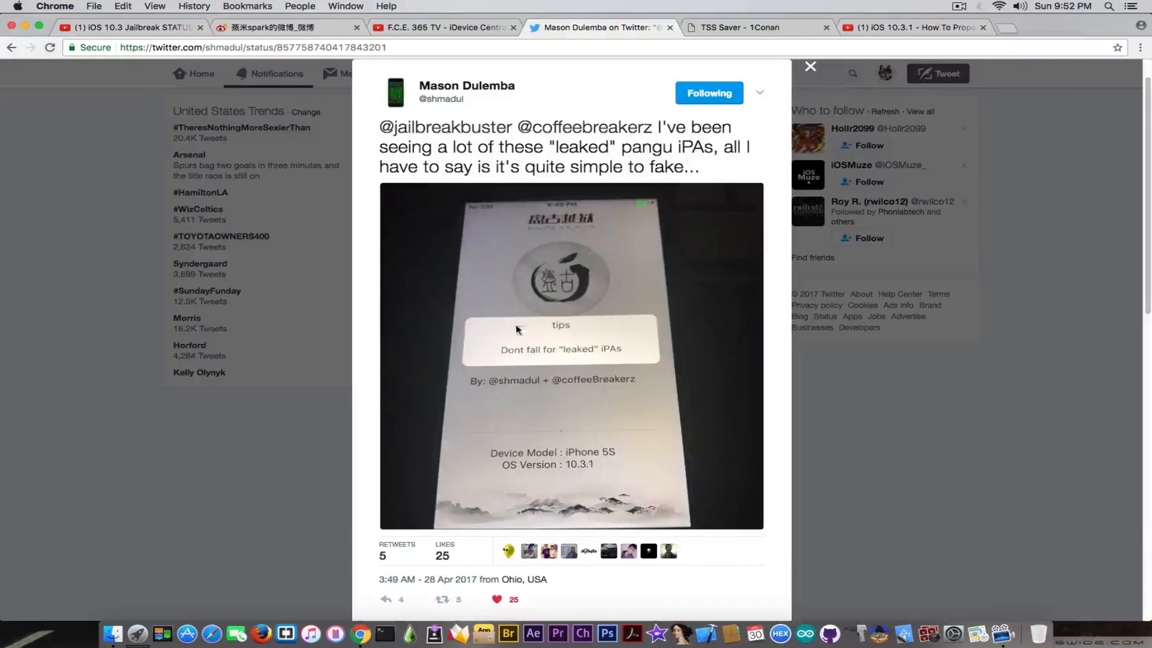
mouse_move(507, 359)
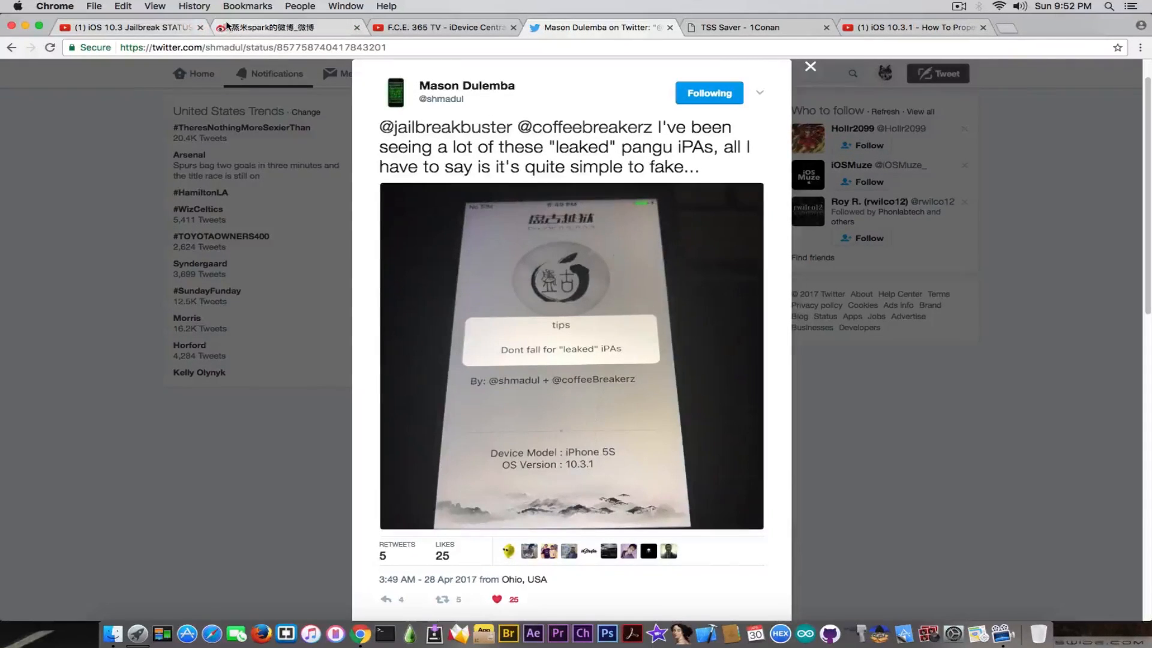
click(286, 28)
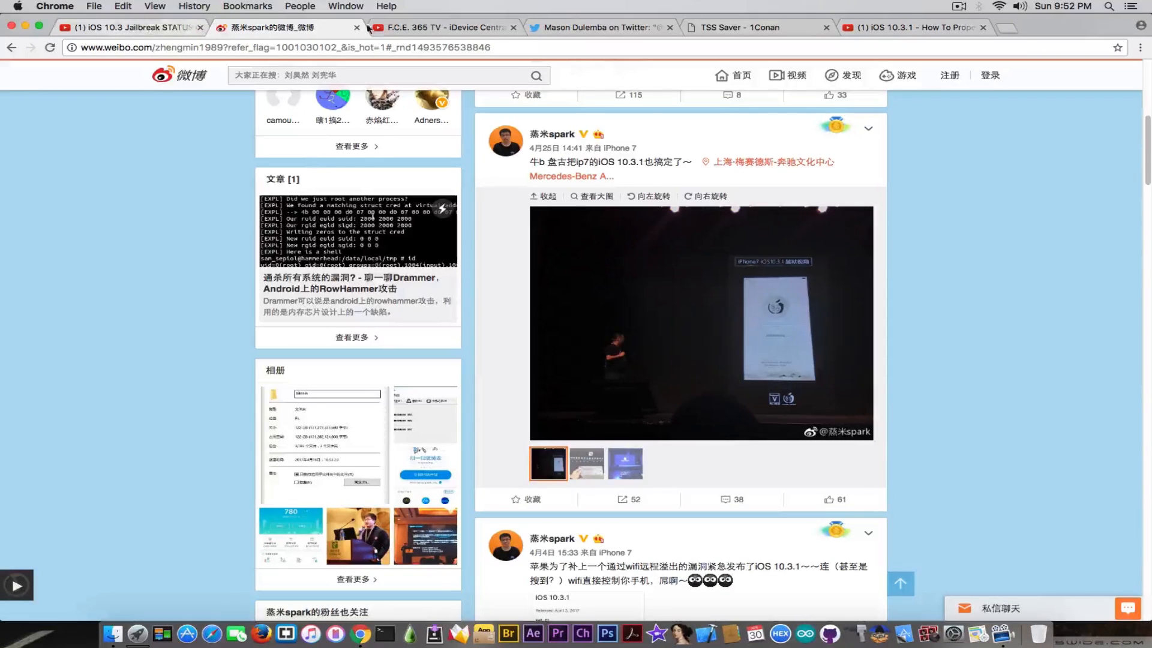
- Switch to the F.C.E. 365 TV channel showing the Pangu iOS 10.3.1 jailbreak video
click(440, 27)
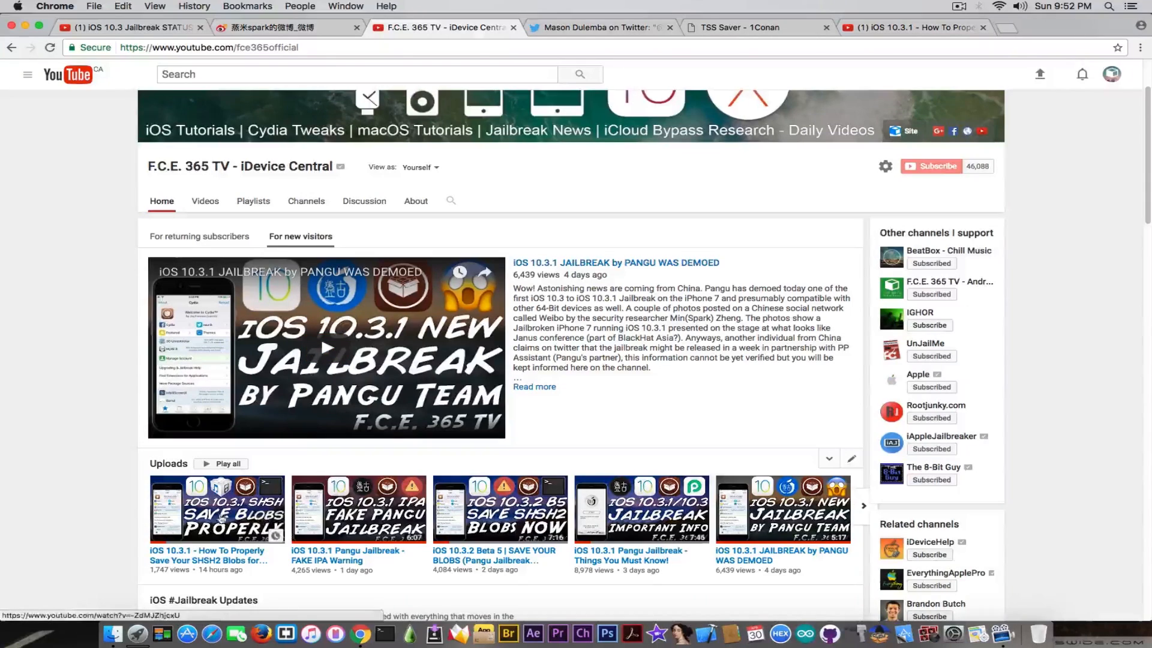
mouse_move(224, 519)
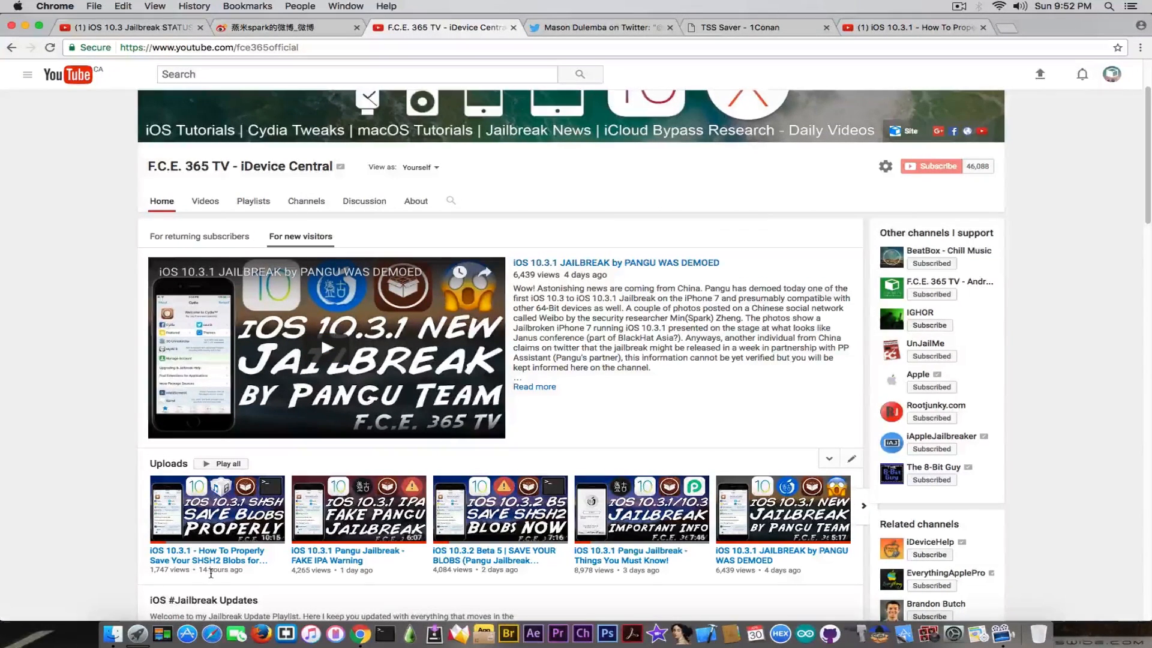
mouse_move(203, 579)
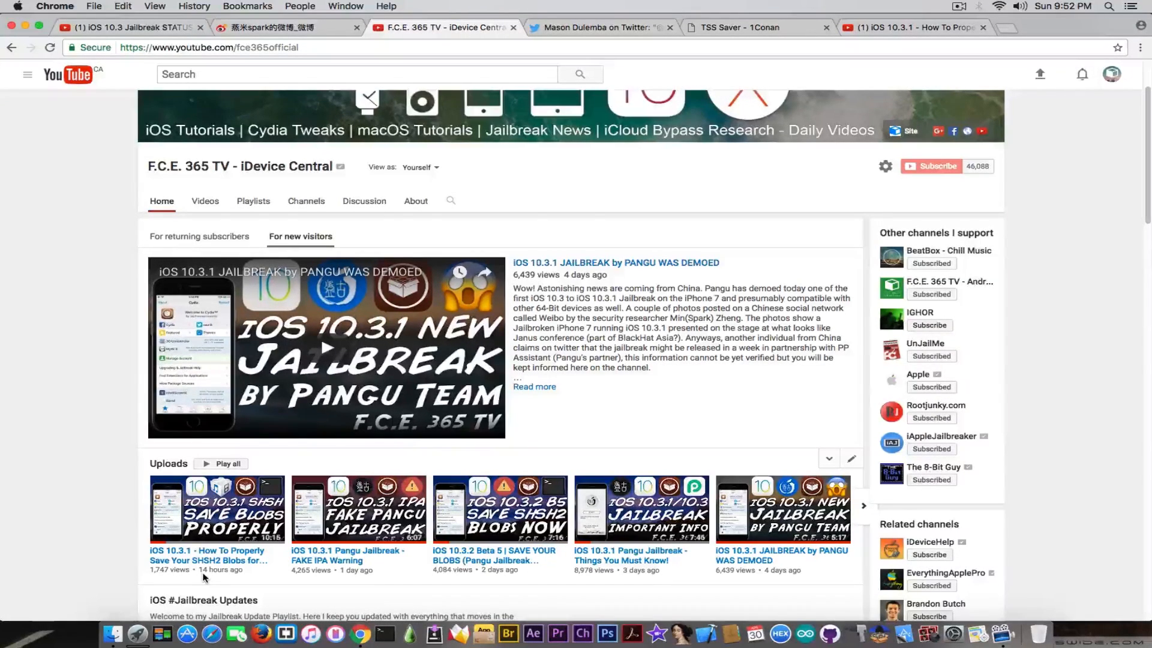
mouse_move(225, 558)
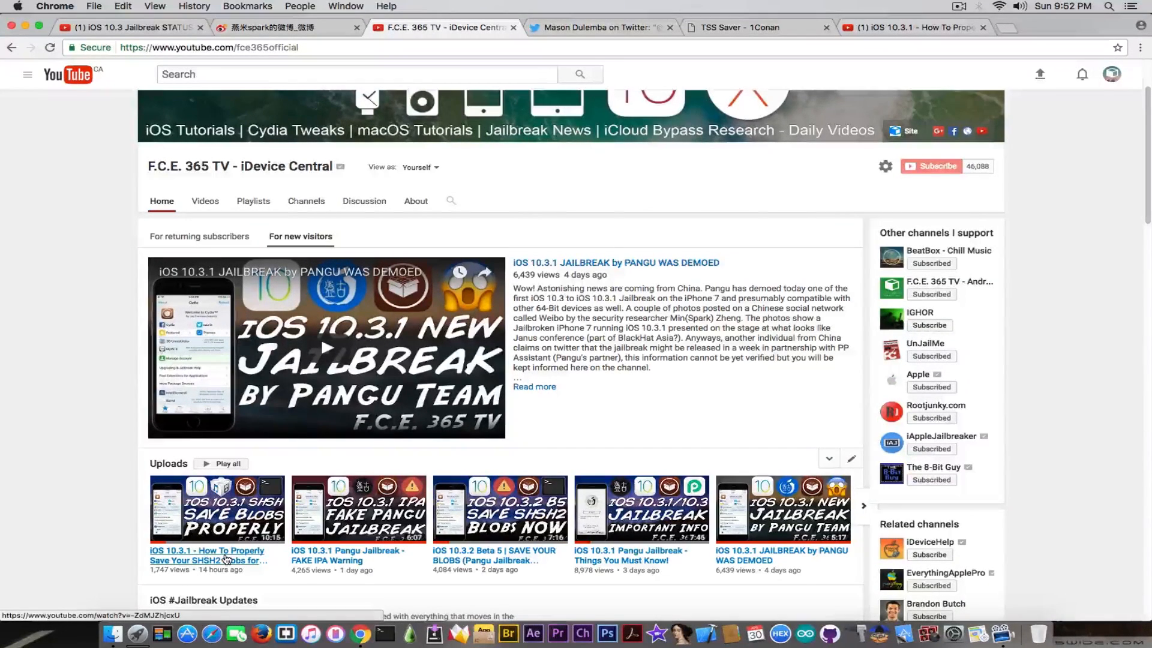
mouse_move(225, 559)
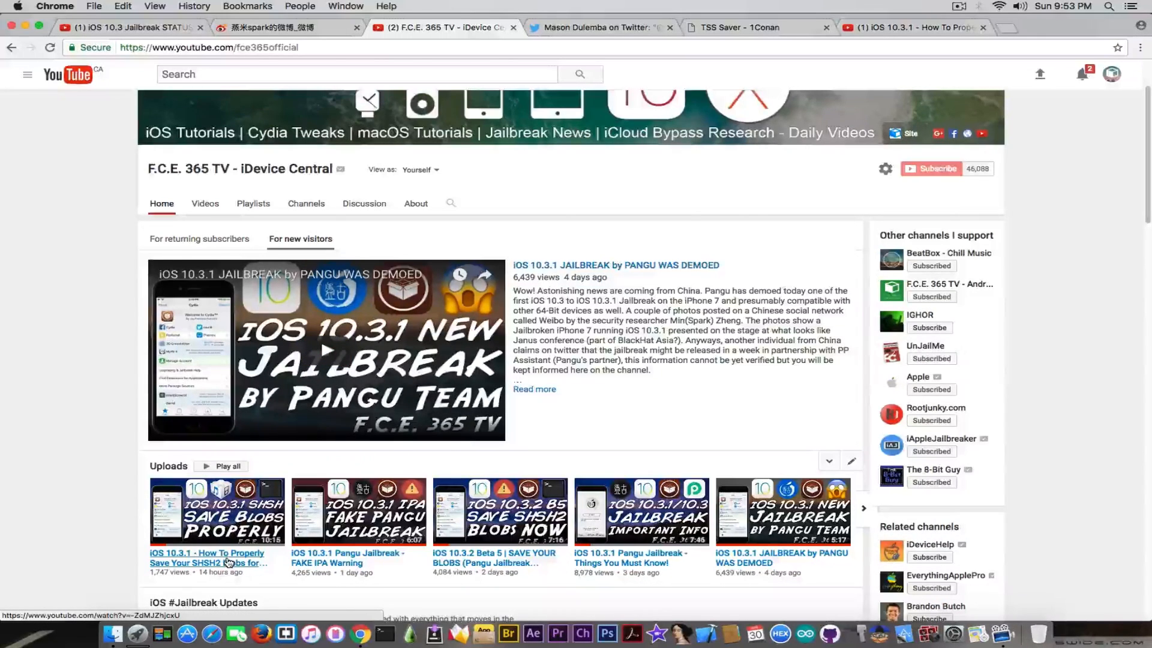
mouse_move(229, 563)
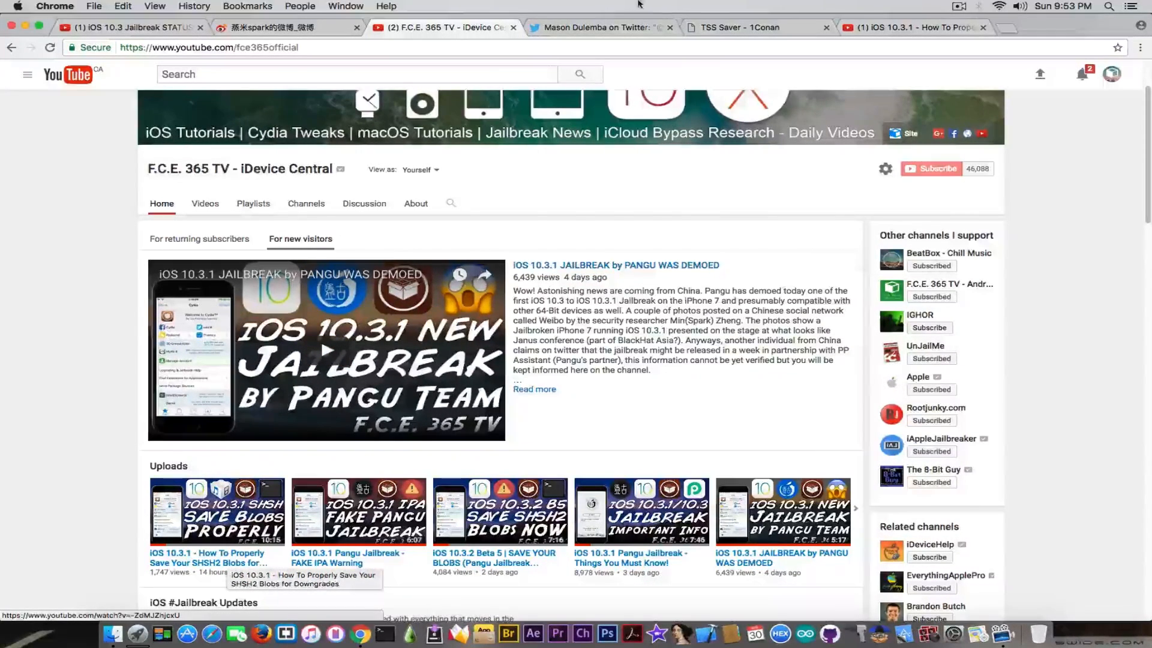
- Switch to the TSS Saver SHSH2 Blobs Saver page with its ECID form
click(750, 27)
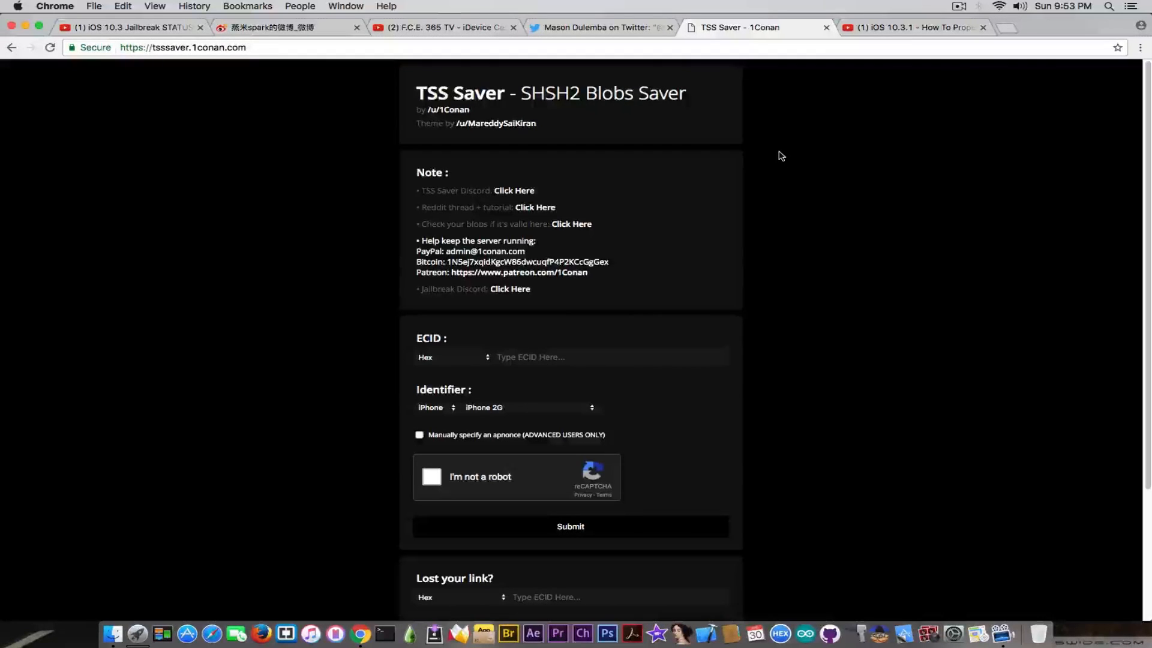
click(610, 357)
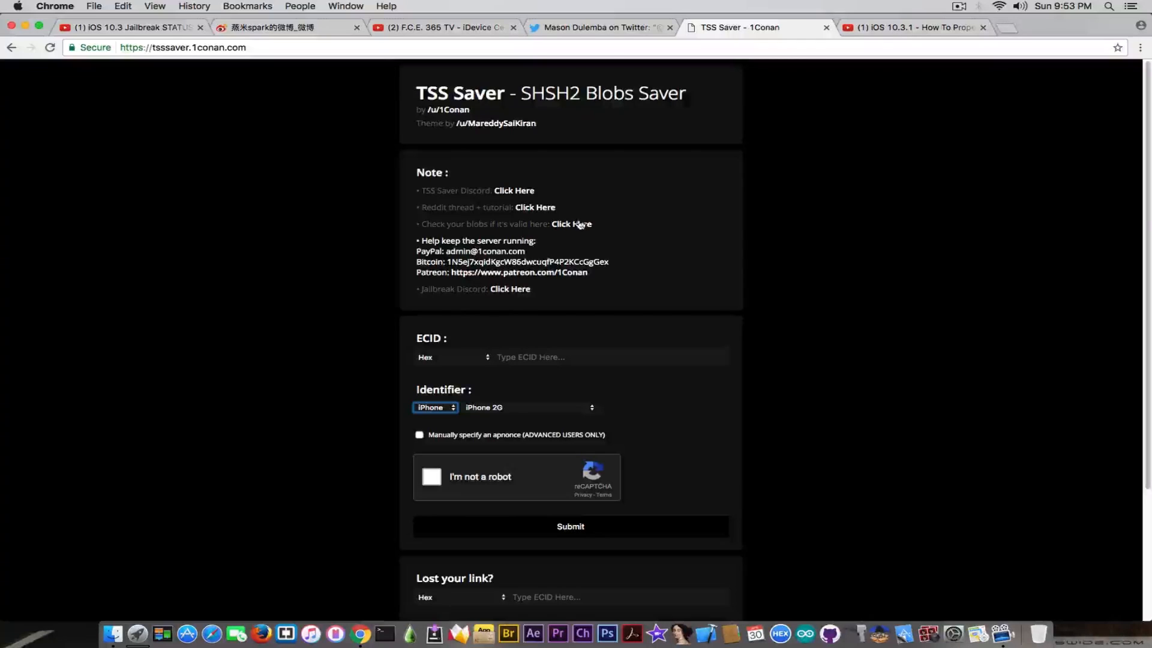
mouse_move(582, 228)
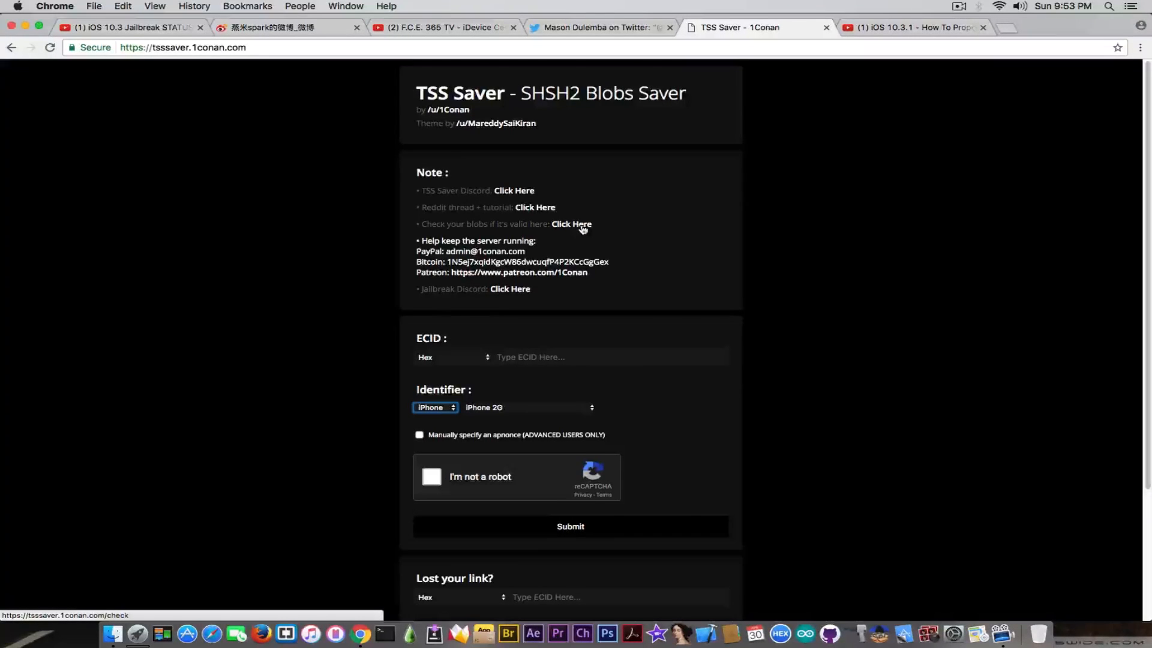
- Follow the 'Click Here' link to open the iOS 10 SHSH2 Blobs Checker
click(572, 224)
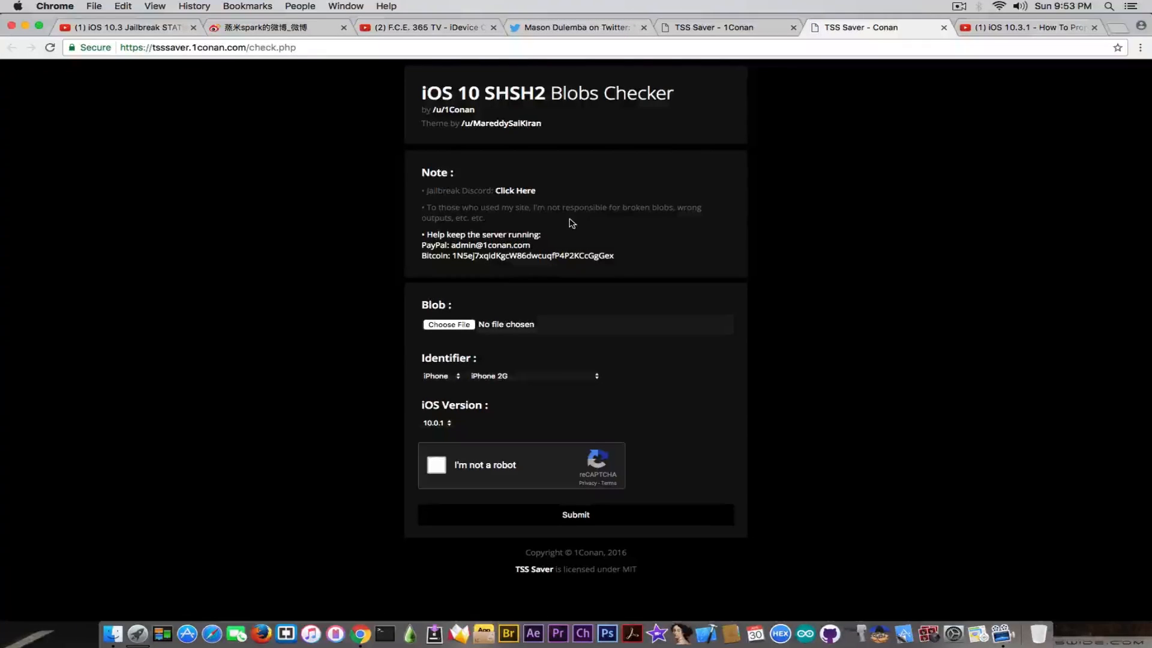
mouse_move(892, 236)
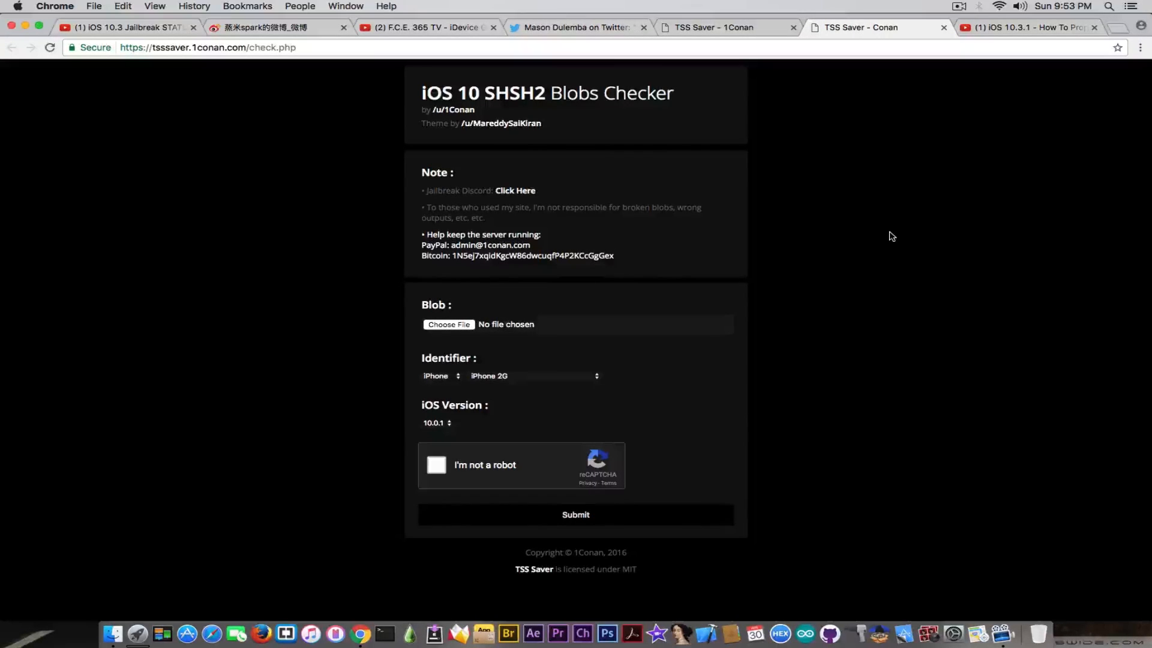
mouse_move(915, 203)
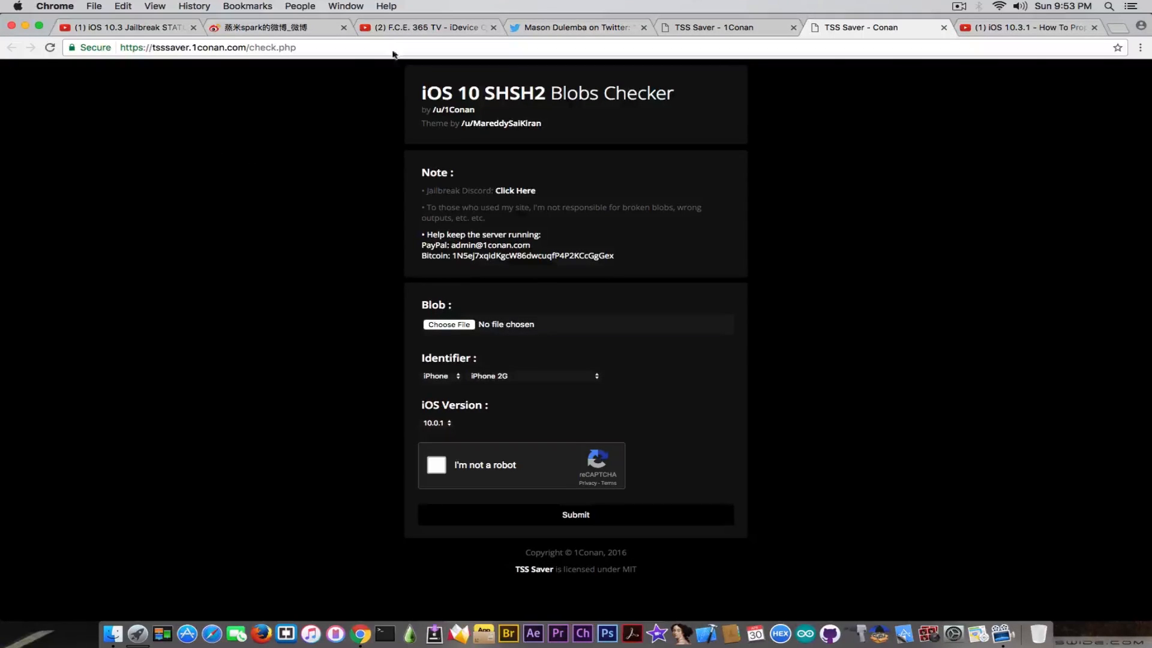
- Return to the F.C.E. 365 TV channel showing the latest SHSH2 blobs upload
click(432, 28)
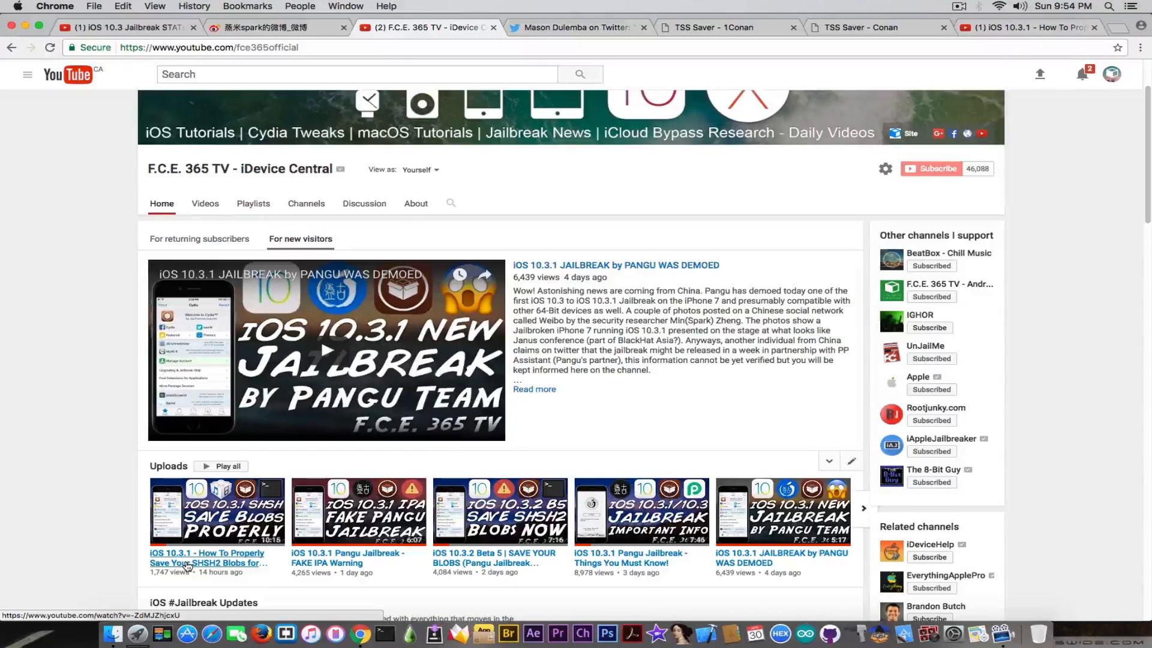
mouse_move(485, 530)
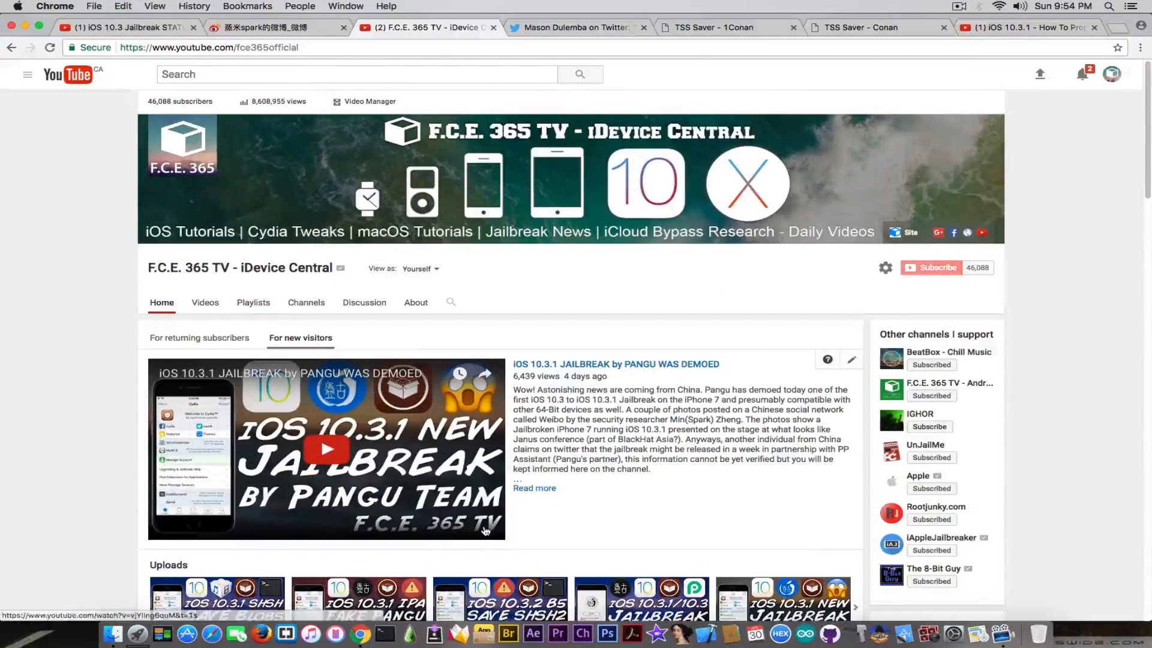
mouse_move(472, 457)
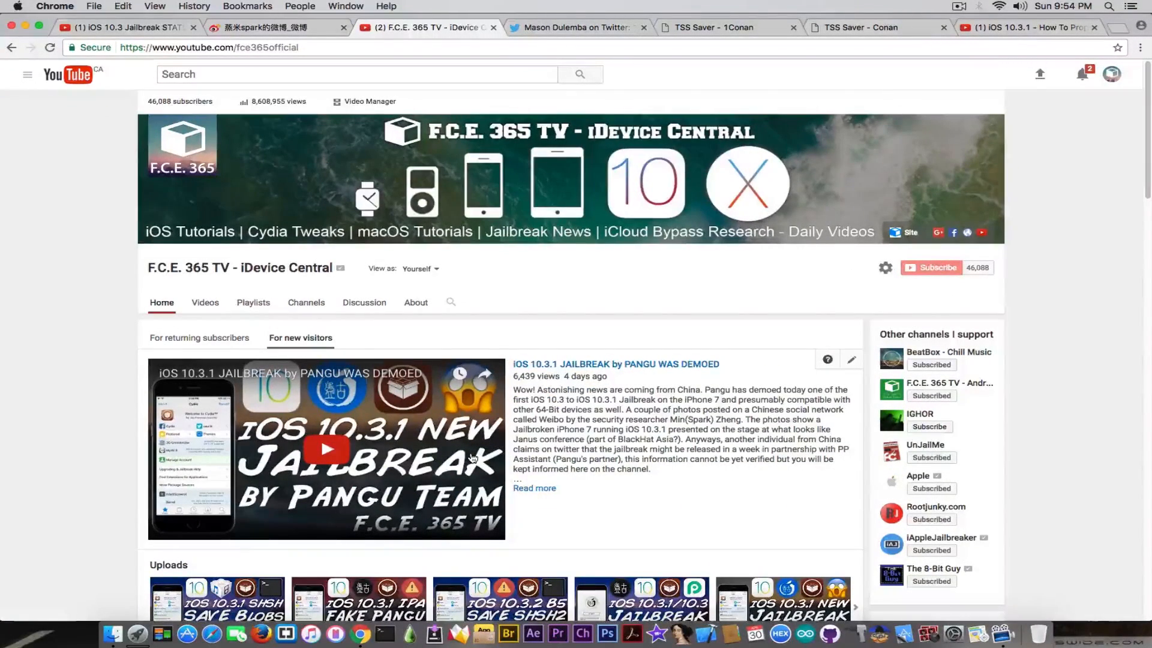